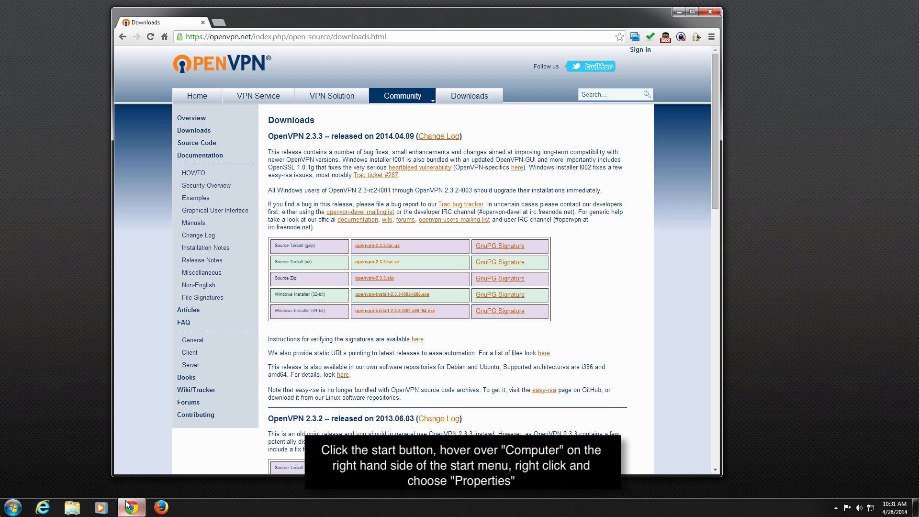
{"action": "mouse_move", "coordinate": [86, 430]}
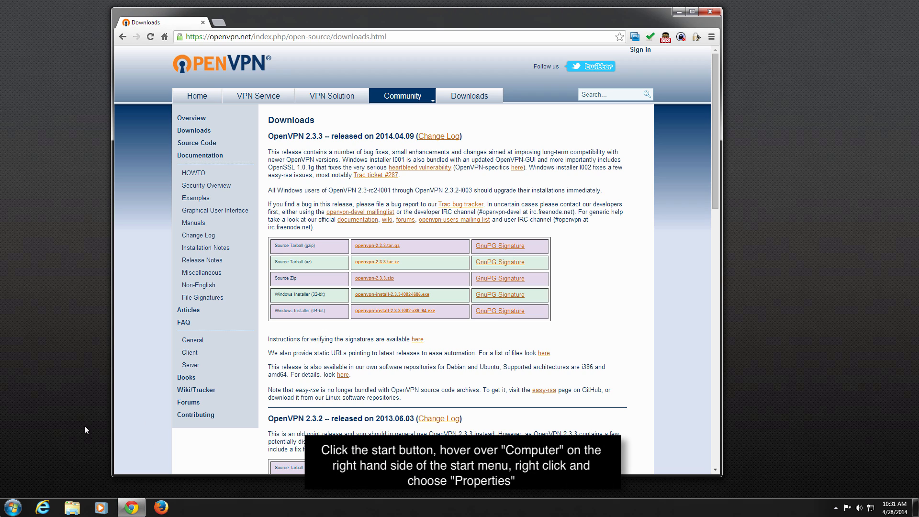
Confirm in Computer Properties that the system type is 64-bit Windows 7.
{"action": "left_click", "coordinate": [10, 507]}
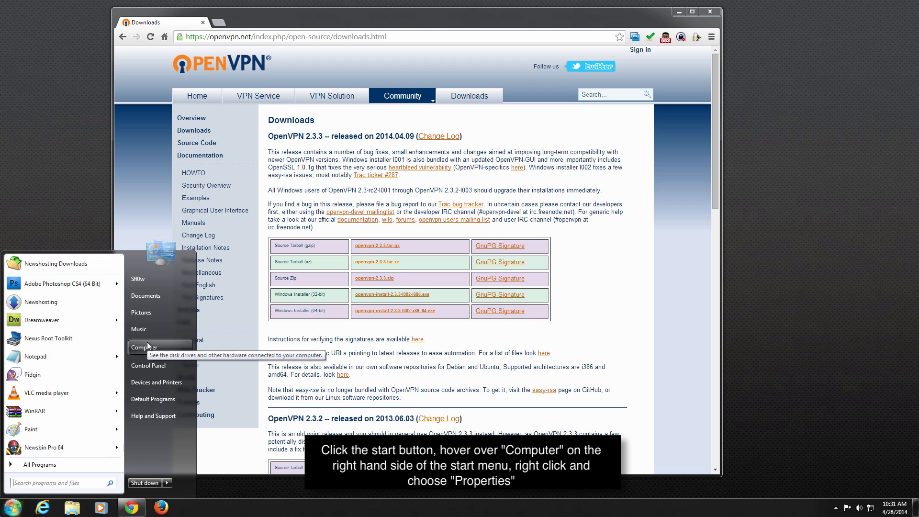
{"action": "right_click", "coordinate": [147, 346]}
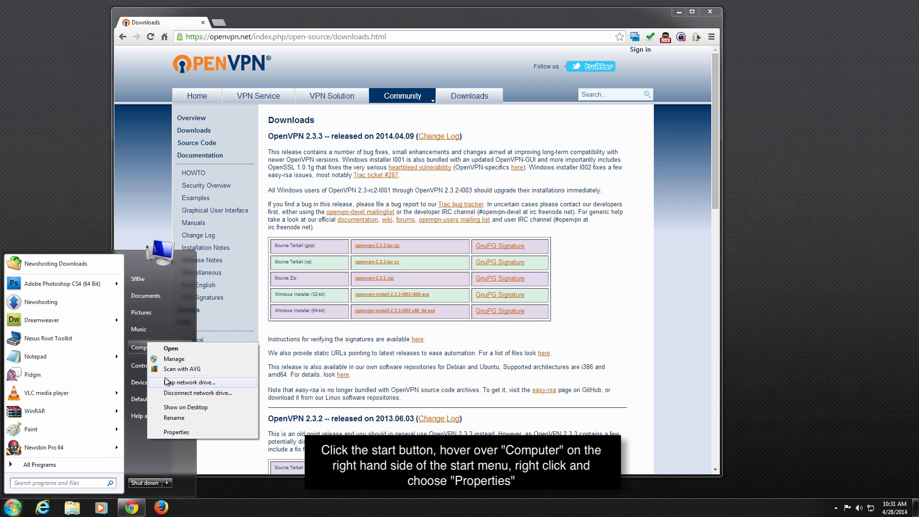
{"action": "left_click", "coordinate": [176, 432]}
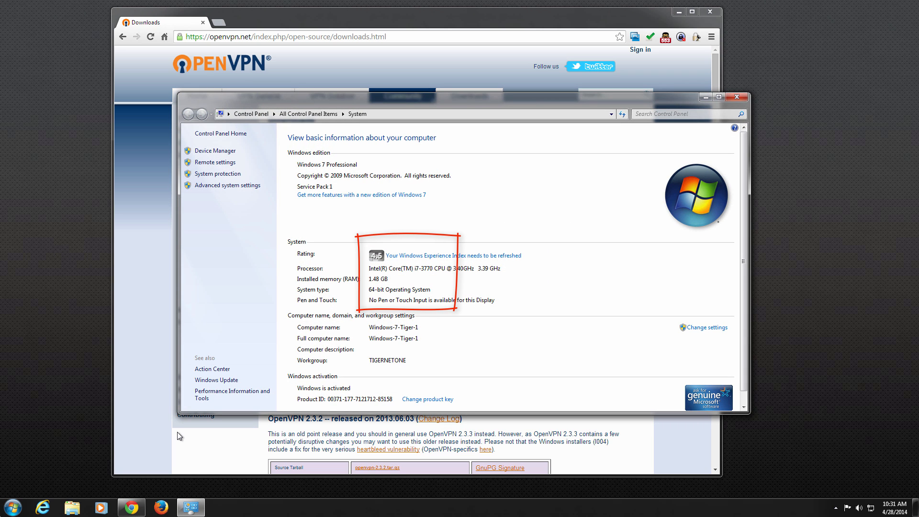
{"action": "left_click", "coordinate": [736, 98]}
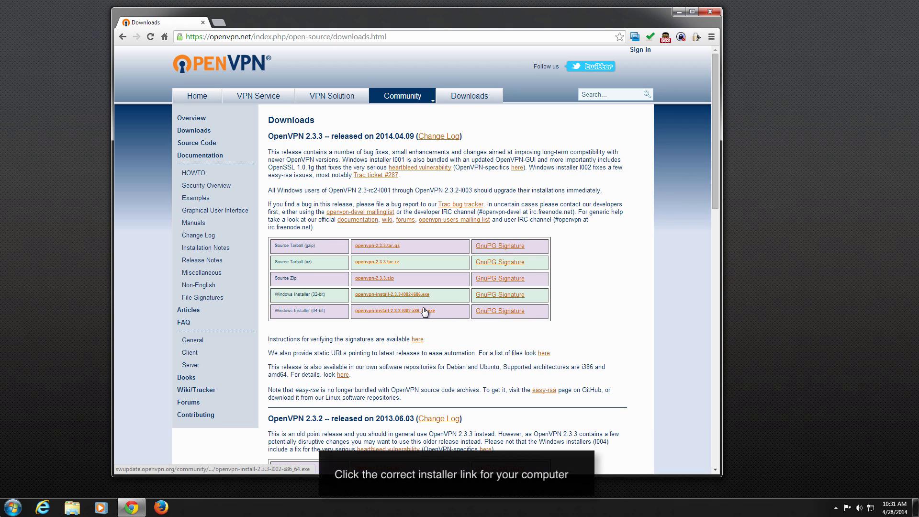
Download the OpenVPN 2.3.3 Windows Installer (64-bit) and run it from the download bar.
{"action": "left_click", "coordinate": [408, 311]}
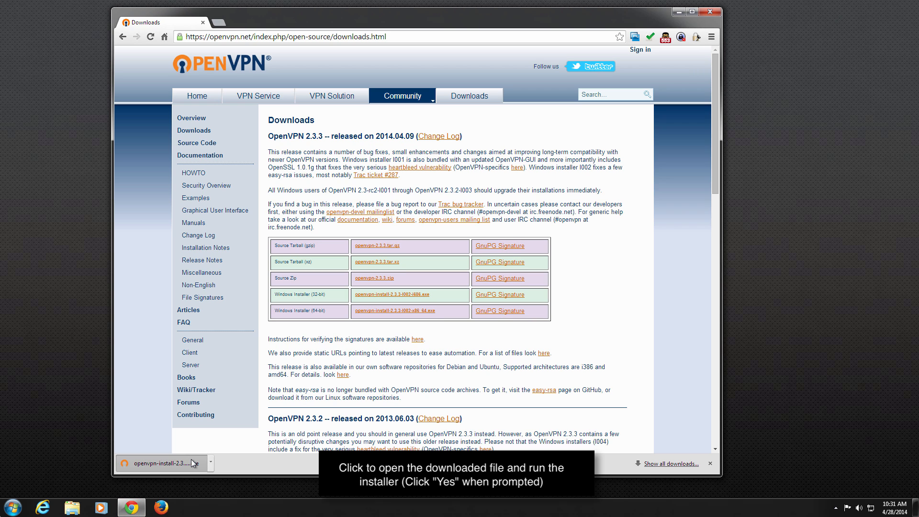
{"action": "left_click", "coordinate": [158, 464]}
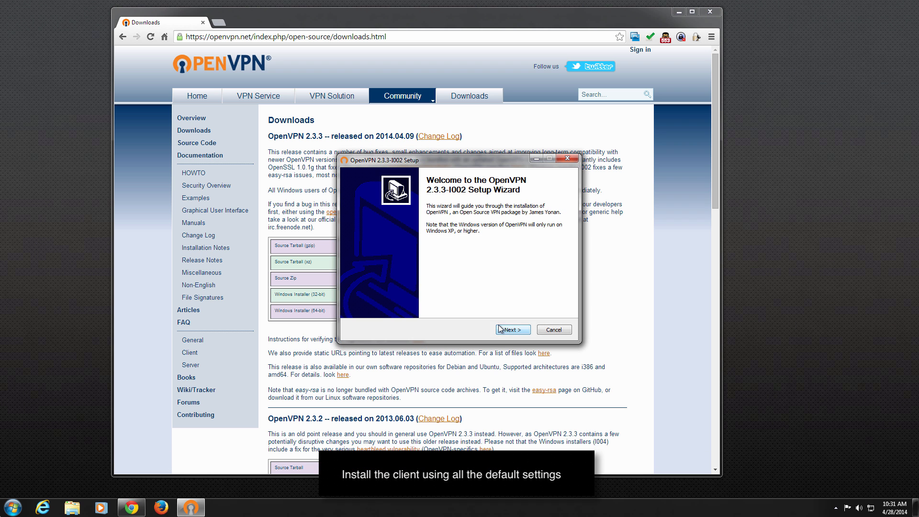
Install OpenVPN 2.3.3 with default components and folder, finishing with Show Readme unchecked.
{"action": "left_click", "coordinate": [511, 328]}
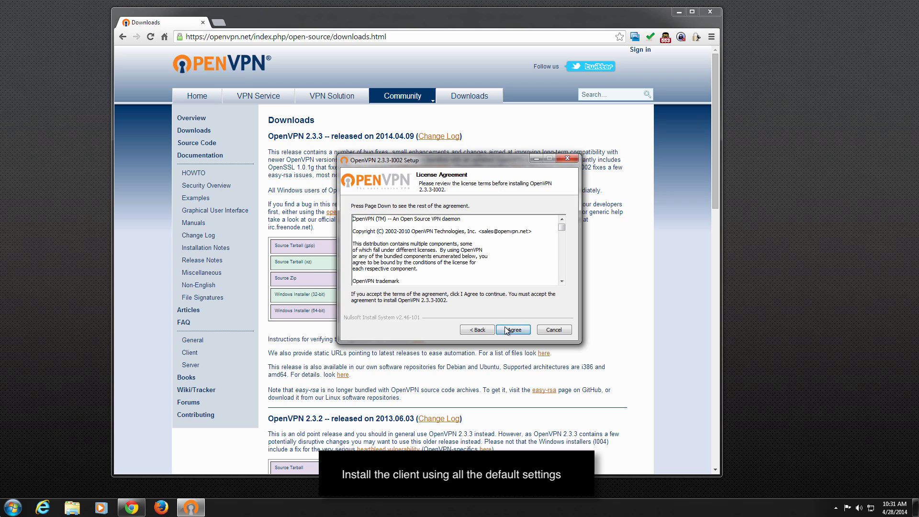
{"action": "left_click", "coordinate": [511, 329]}
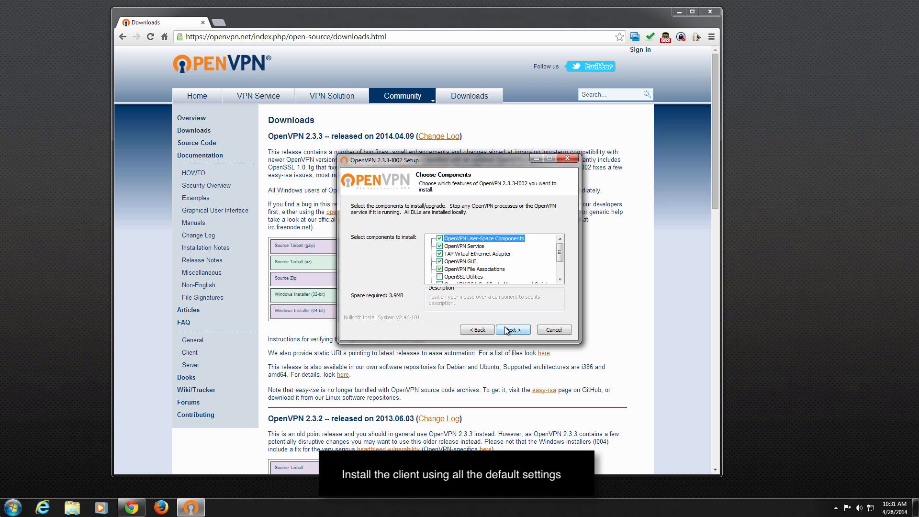
{"action": "left_click", "coordinate": [512, 329]}
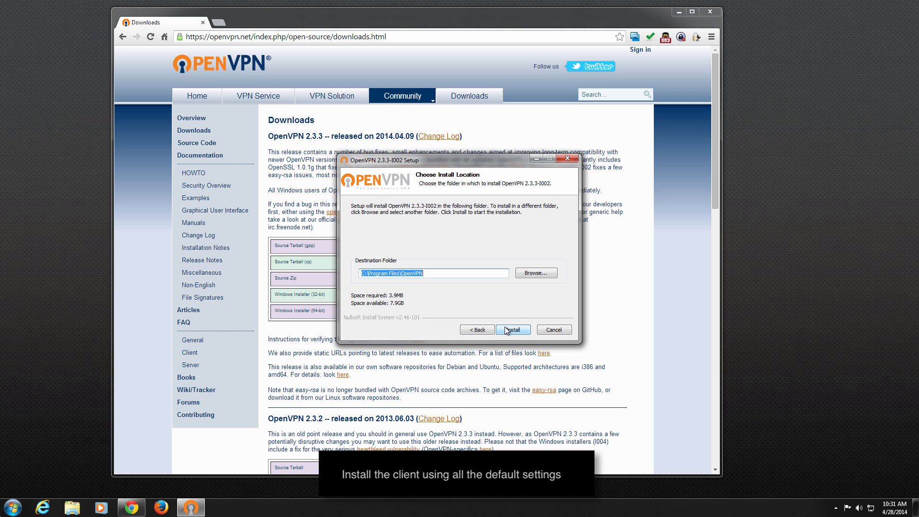
{"action": "left_click", "coordinate": [511, 330]}
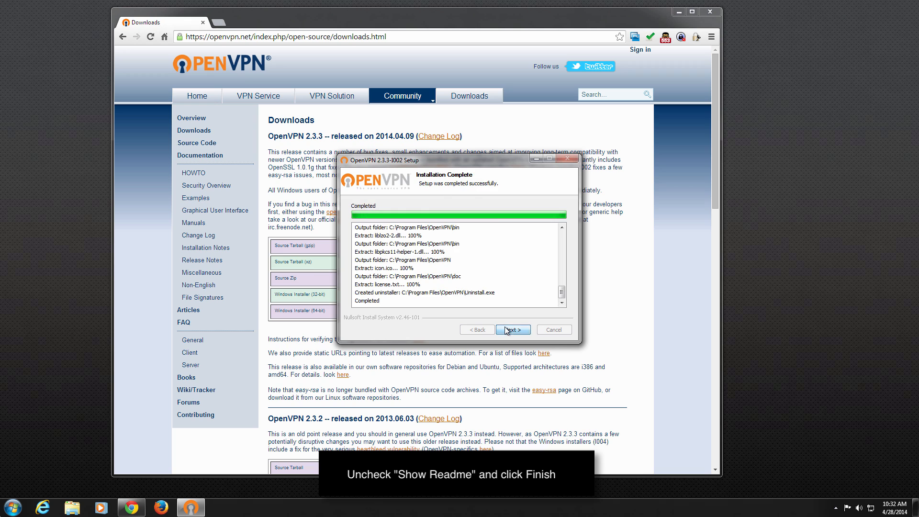
{"action": "left_click", "coordinate": [512, 329]}
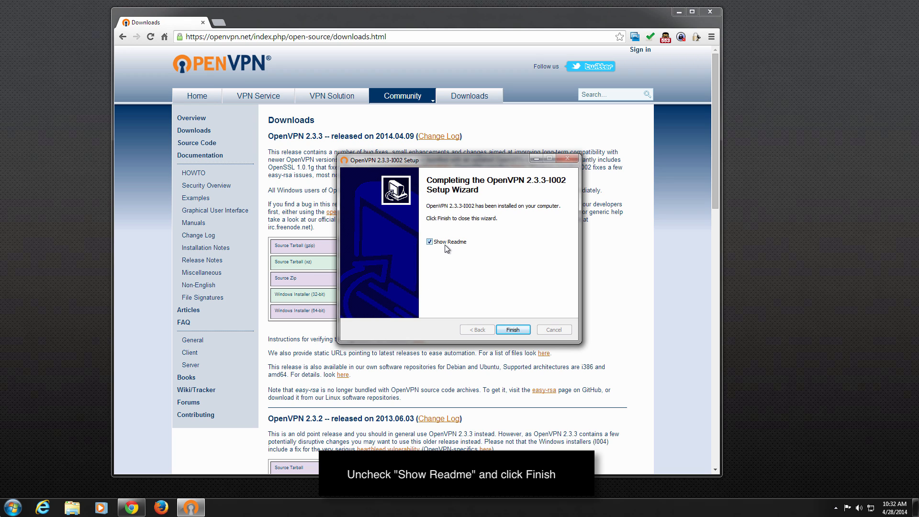
{"action": "left_click", "coordinate": [430, 242]}
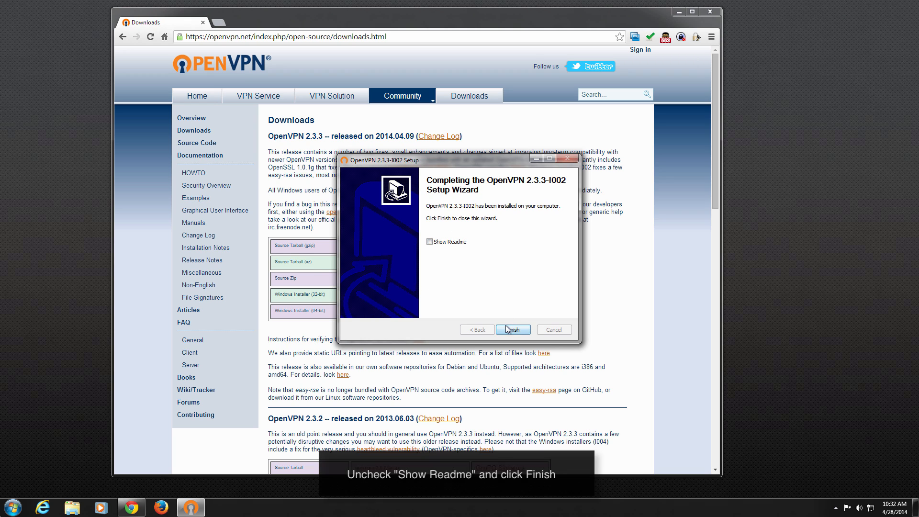
{"action": "left_click", "coordinate": [511, 329]}
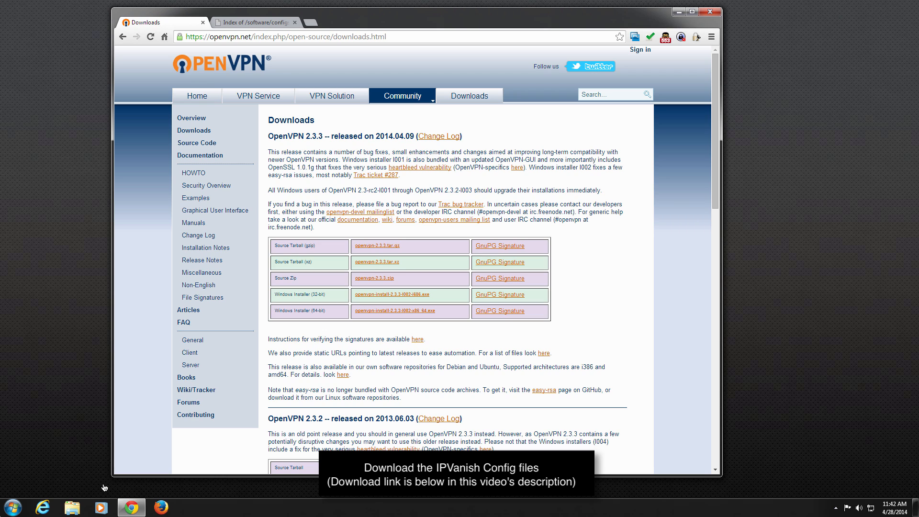
{"action": "mouse_move", "coordinate": [246, 60]}
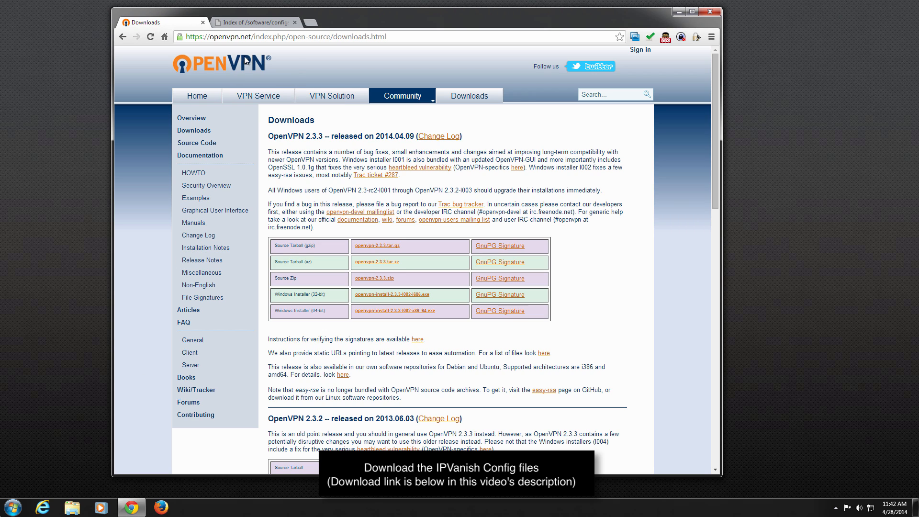
Download configs.zip from the IPVanish software configs index page.
{"action": "left_click", "coordinate": [253, 22]}
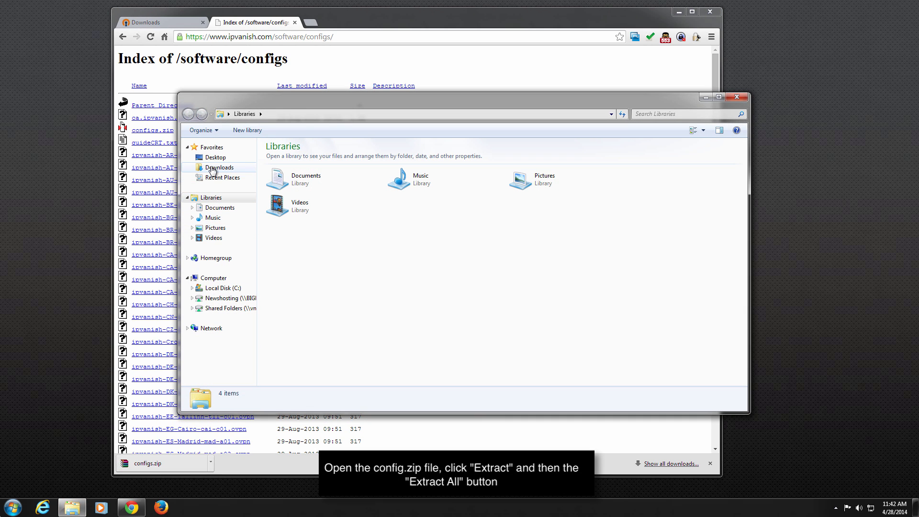
Open configs.zip from the Downloads folder and start the Extract all files wizard.
{"action": "left_click", "coordinate": [219, 167]}
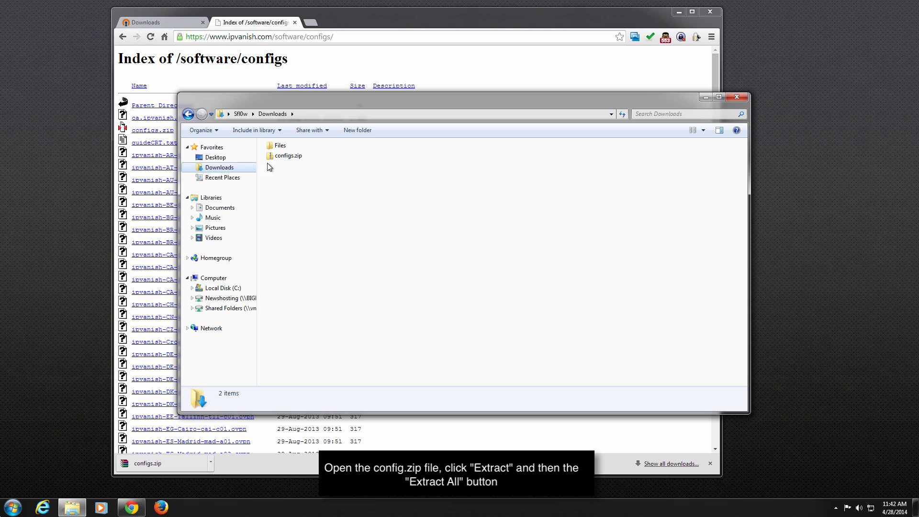
{"action": "double_click", "coordinate": [287, 155]}
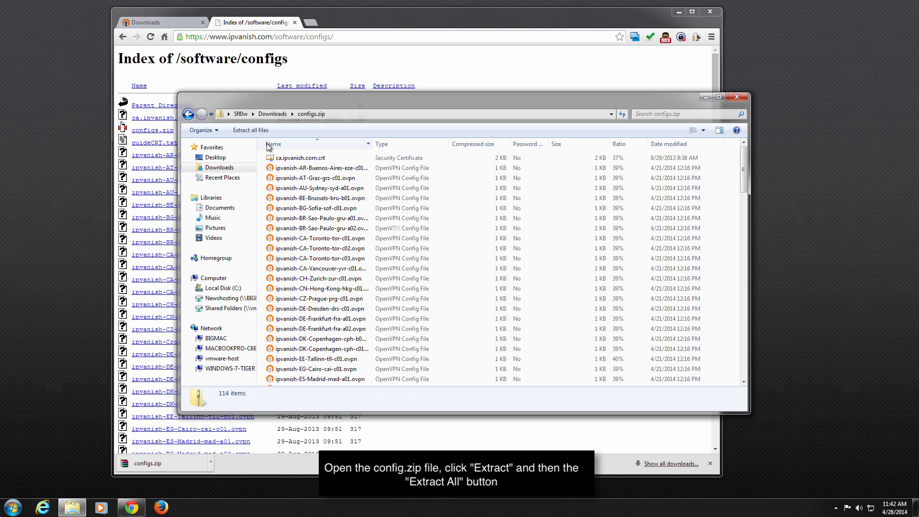
{"action": "left_click", "coordinate": [250, 130]}
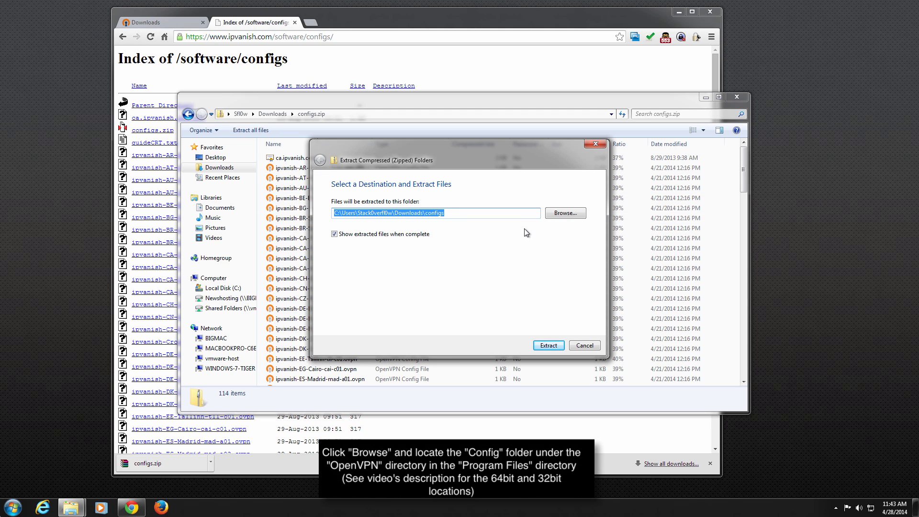
Extract all 114 config files into C:\Program Files\OpenVPN\config, granting admin permission.
{"action": "left_click", "coordinate": [564, 212]}
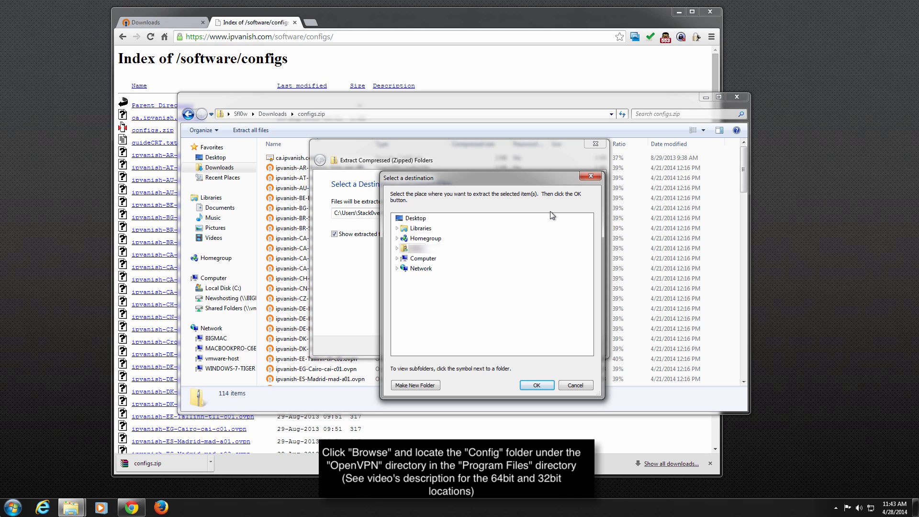
{"action": "mouse_move", "coordinate": [422, 259]}
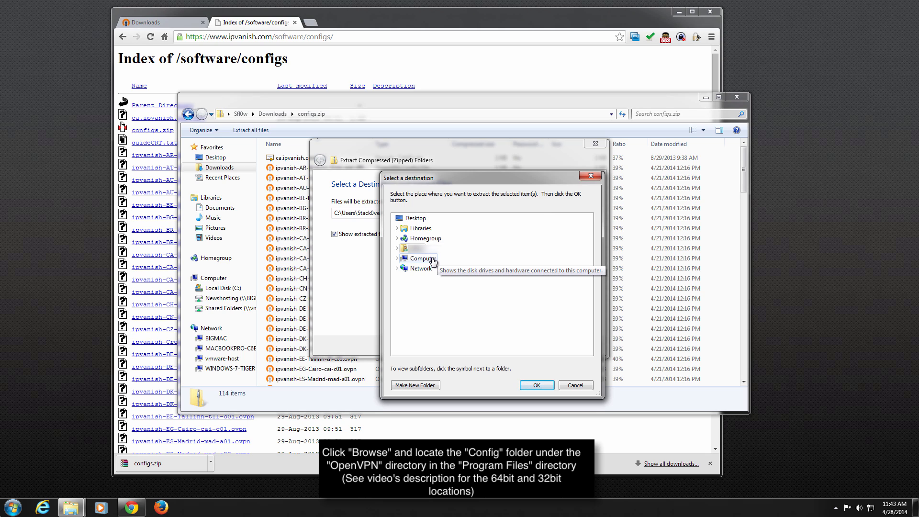
{"action": "left_click", "coordinate": [397, 258]}
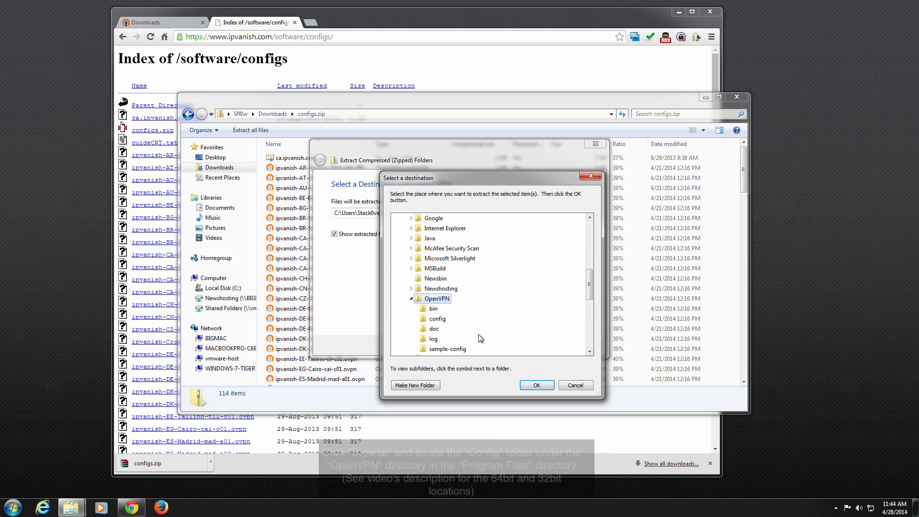
{"action": "left_click", "coordinate": [535, 384]}
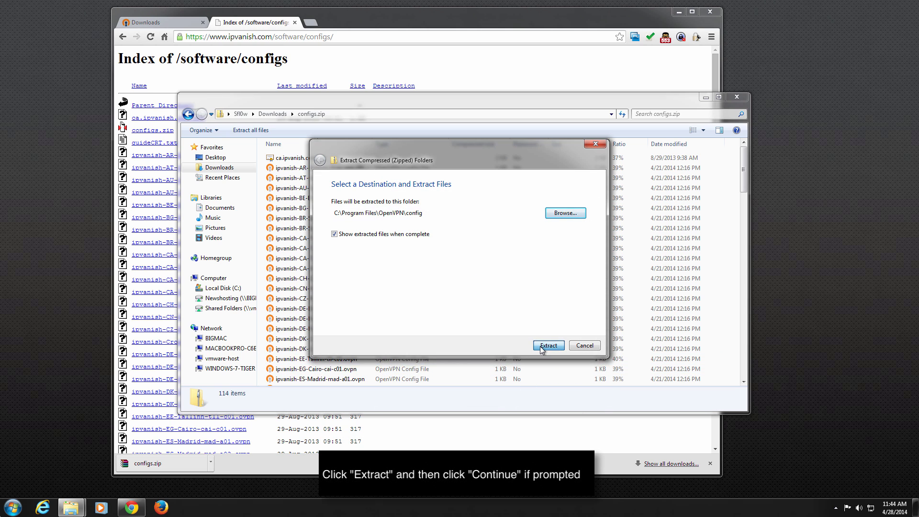
{"action": "left_click", "coordinate": [548, 345]}
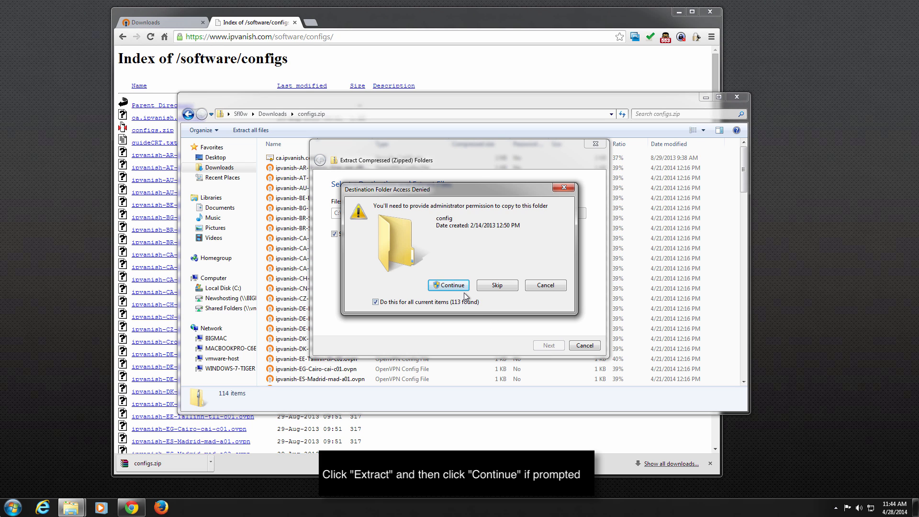
{"action": "left_click", "coordinate": [448, 285]}
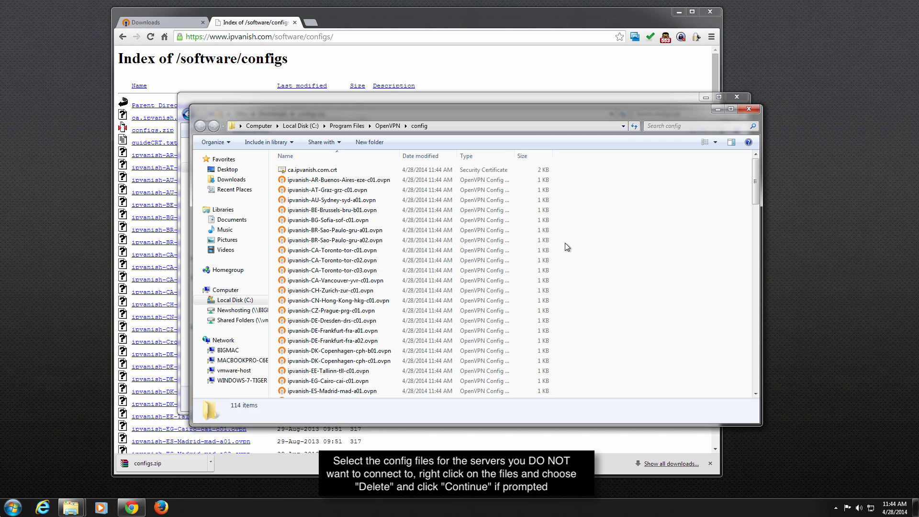
{"action": "mouse_move", "coordinate": [574, 222]}
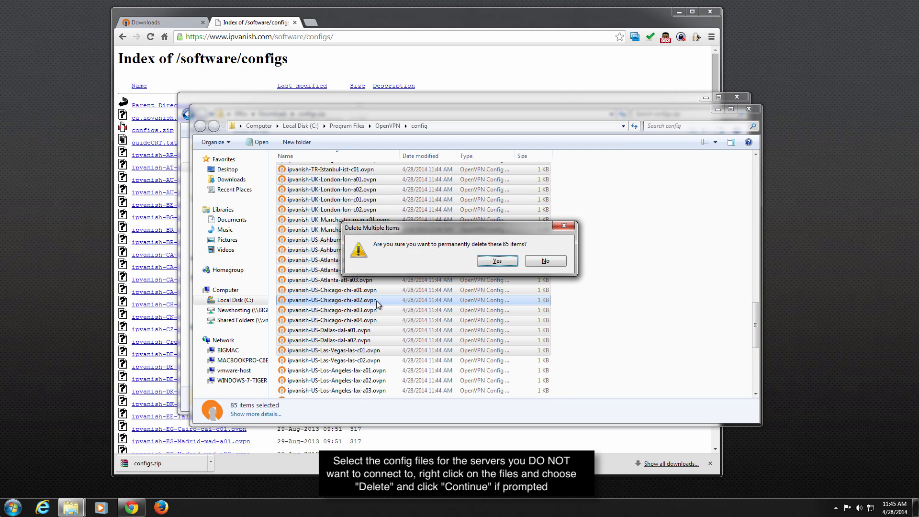
Confirm deleting the 85 unwanted .ovpn files and apply permission to all items.
{"action": "left_click", "coordinate": [496, 260]}
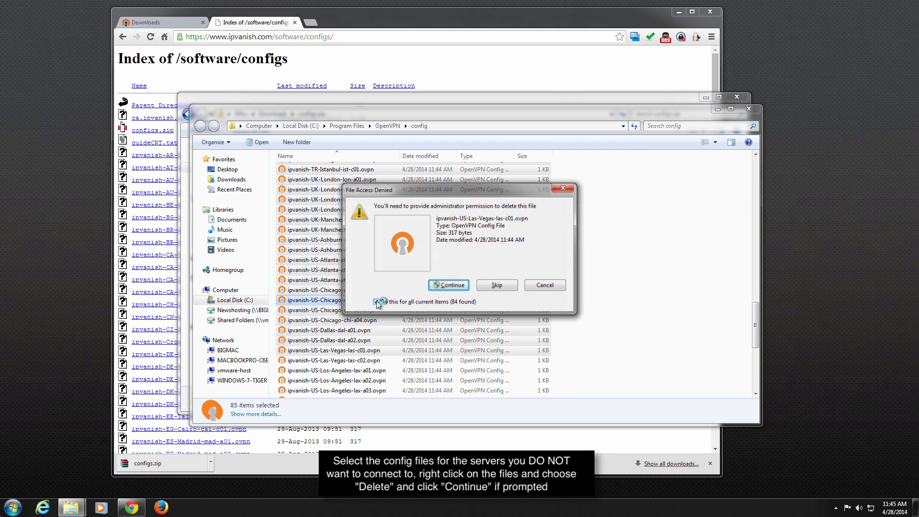
{"action": "left_click", "coordinate": [448, 284]}
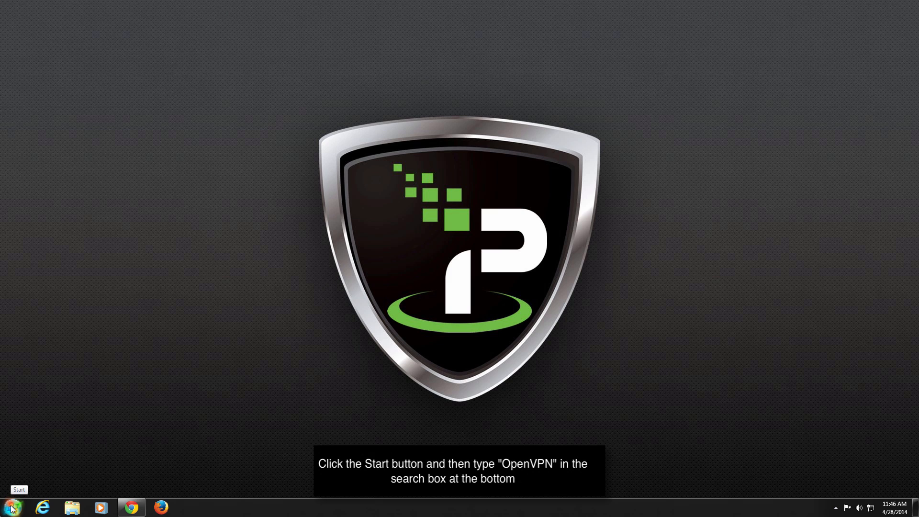
Search 'open' in the Start Menu and run OpenVPN GUI as administrator.
{"action": "left_click", "coordinate": [11, 507]}
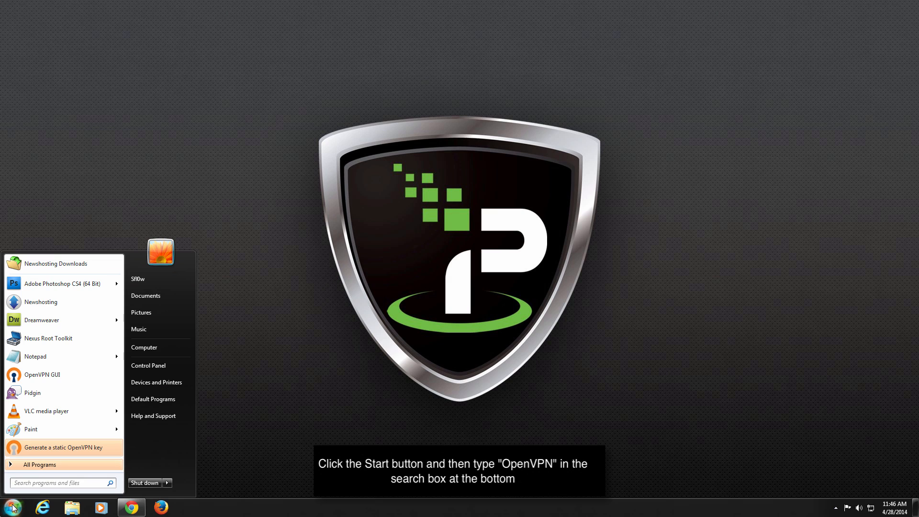
{"action": "type", "text": "o"}
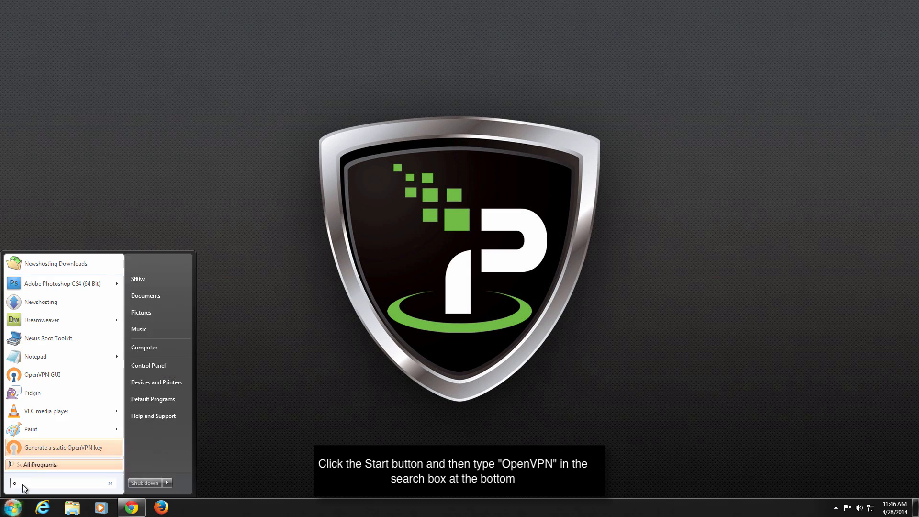
{"action": "type", "text": "pen"}
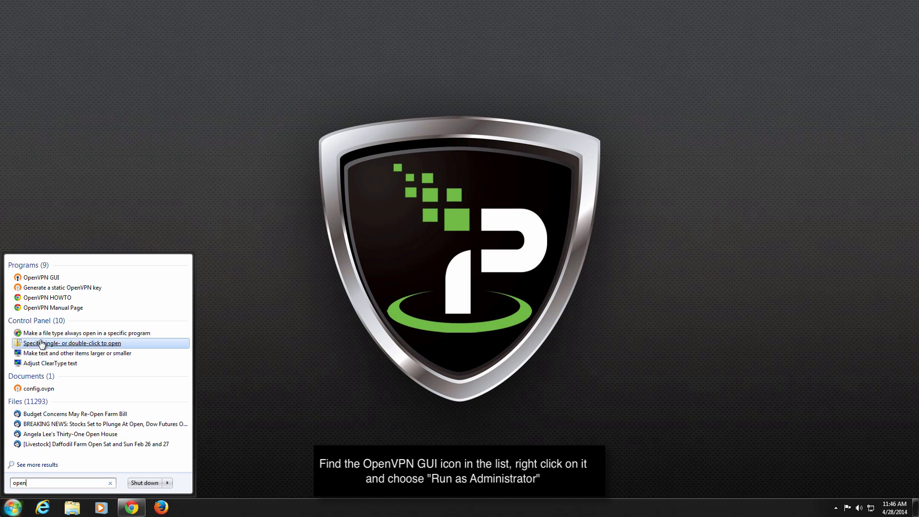
{"action": "right_click", "coordinate": [41, 277]}
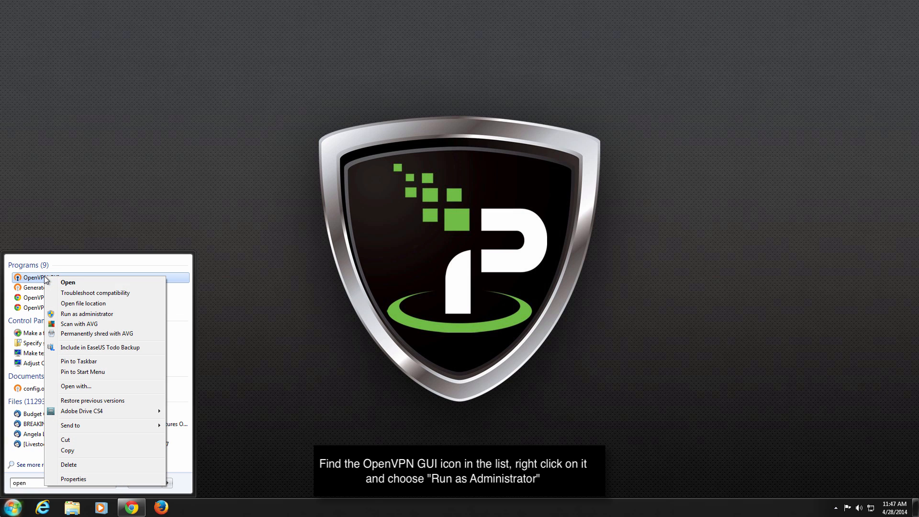
{"action": "mouse_move", "coordinate": [86, 314]}
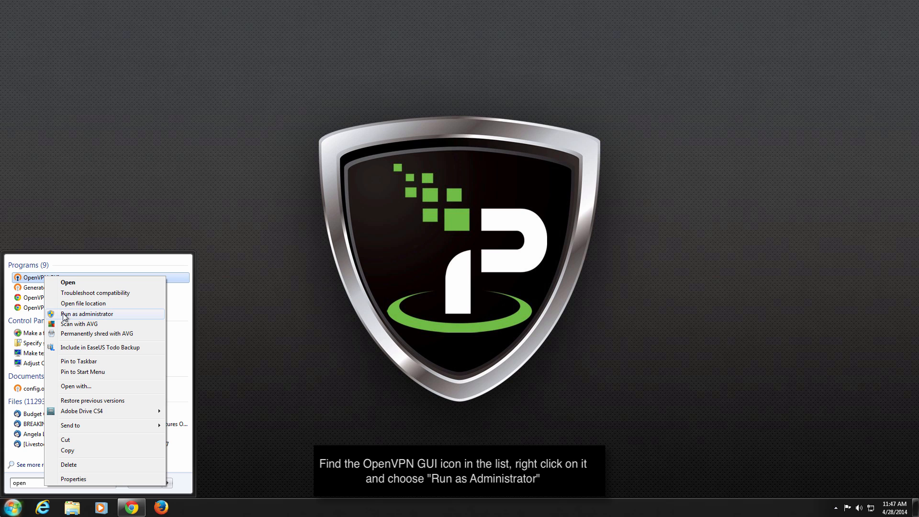
{"action": "left_click", "coordinate": [87, 313]}
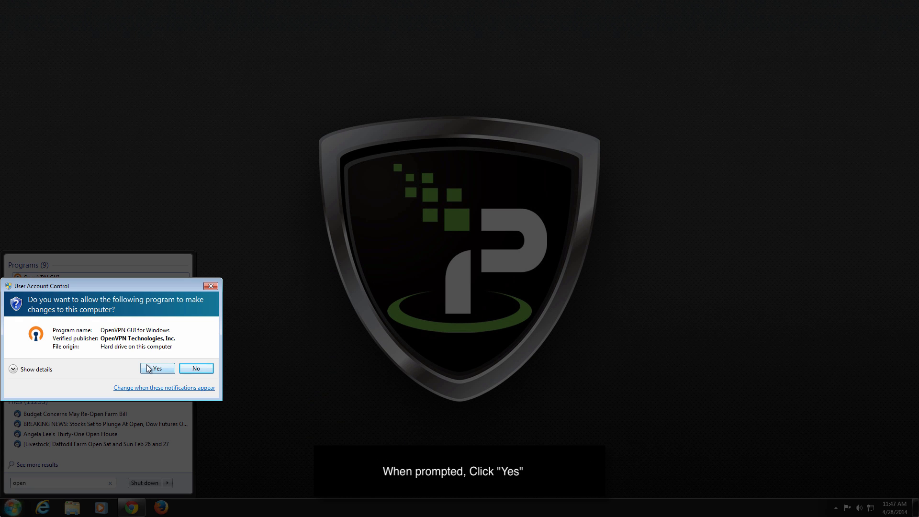
{"action": "left_click", "coordinate": [156, 368]}
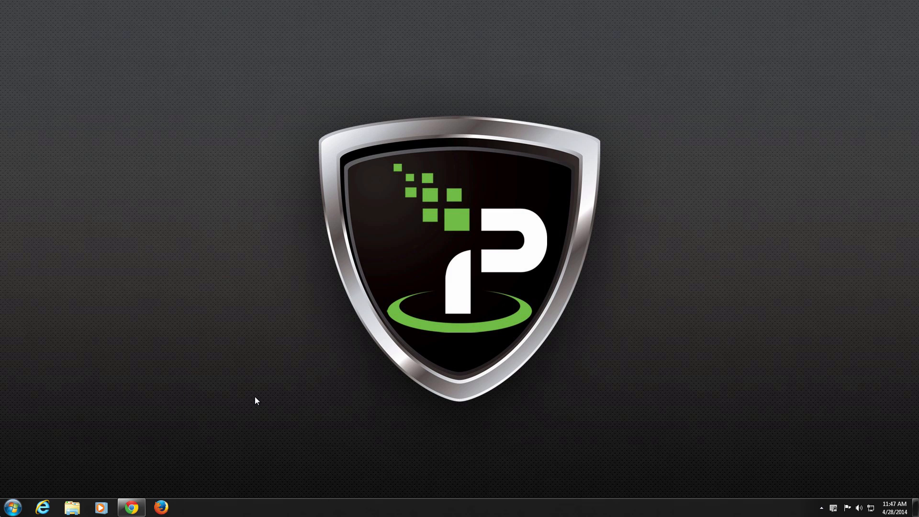
{"action": "mouse_move", "coordinate": [249, 402]}
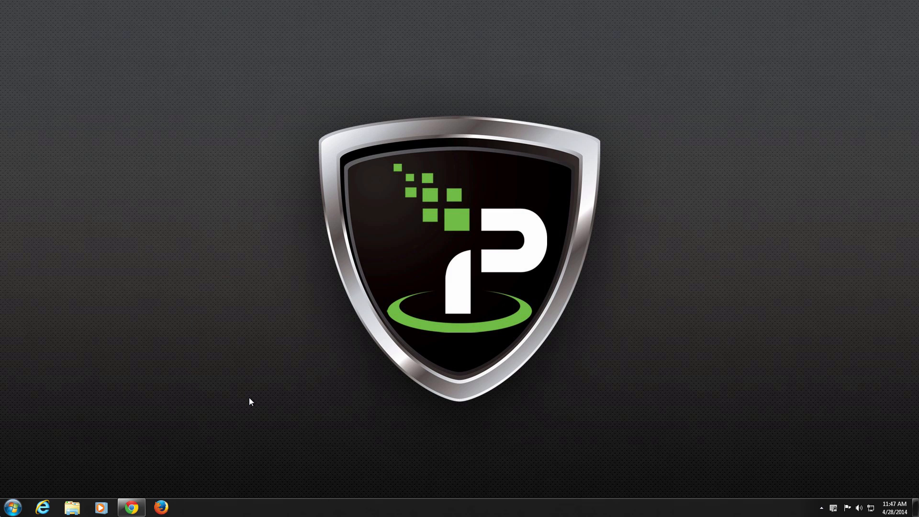
{"action": "mouse_move", "coordinate": [764, 487]}
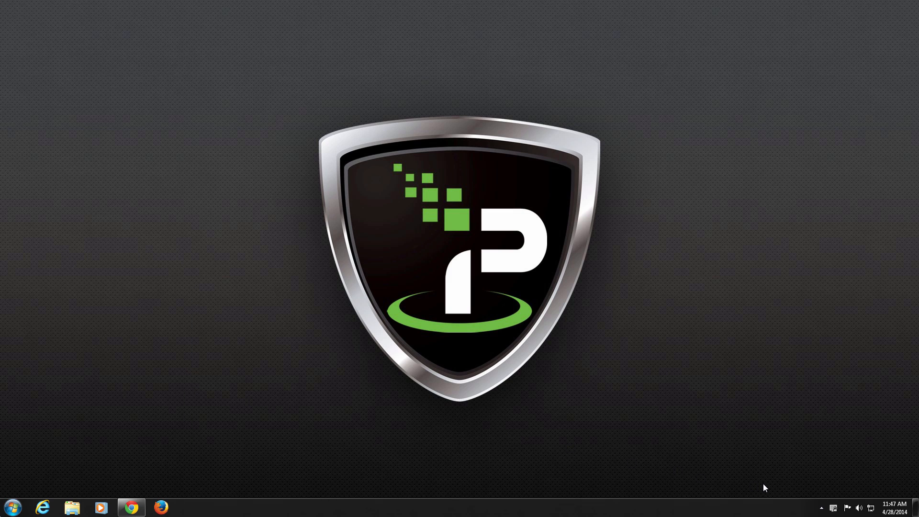
Connect to ipvanish-US-San-Jose-sjc-a01 from the OpenVPN tray icon menu.
{"action": "left_click", "coordinate": [821, 507]}
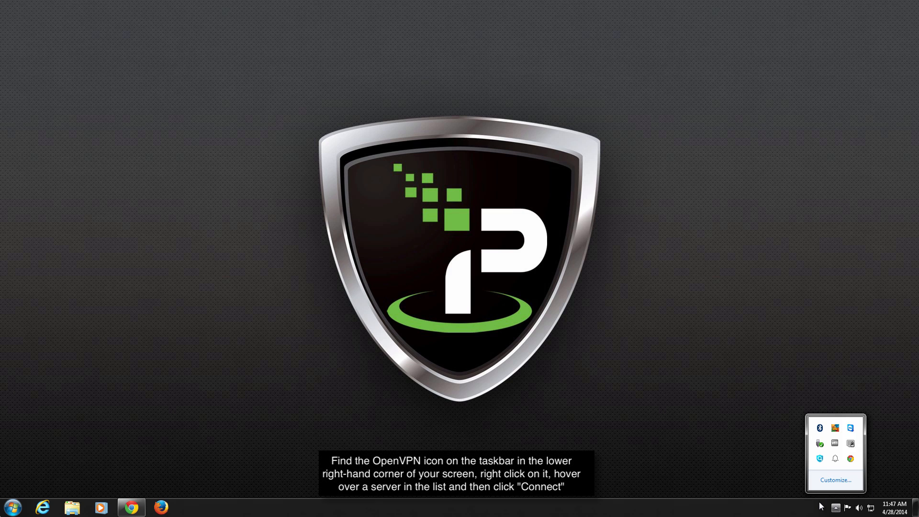
{"action": "right_click", "coordinate": [851, 444]}
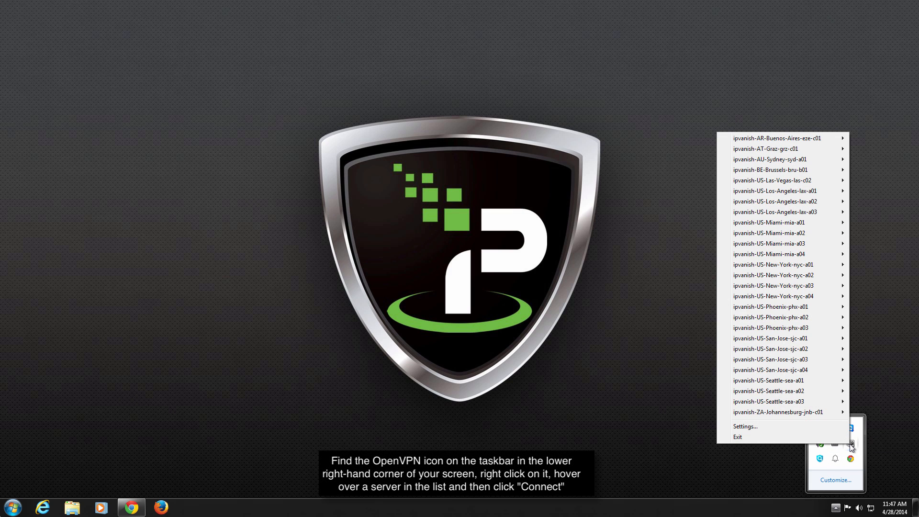
{"action": "mouse_move", "coordinate": [784, 339]}
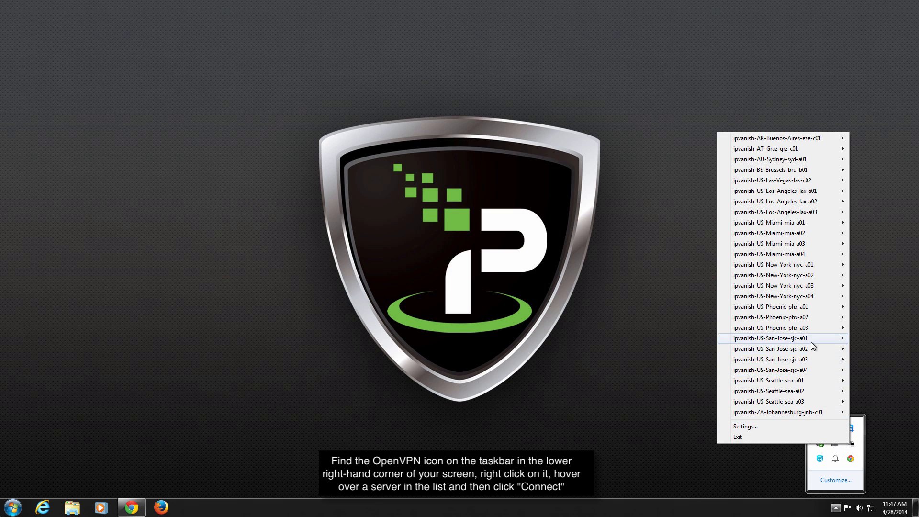
{"action": "mouse_move", "coordinate": [770, 338]}
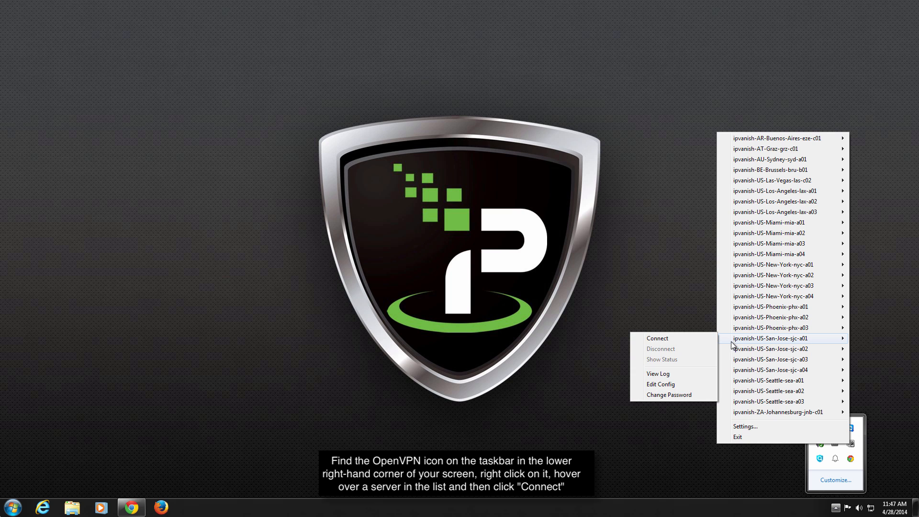
{"action": "left_click", "coordinate": [656, 338]}
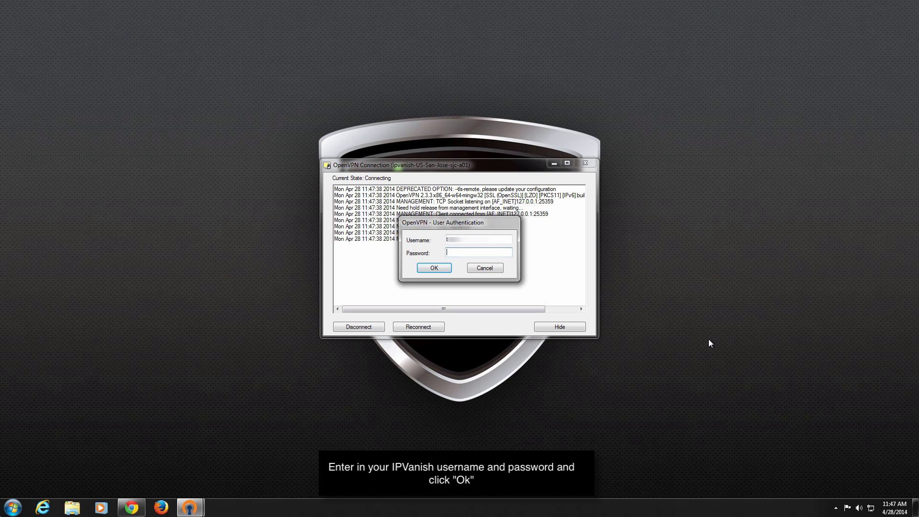
Submit the IPVanish username and password in the User Authentication dialog.
{"action": "left_click", "coordinate": [433, 267]}
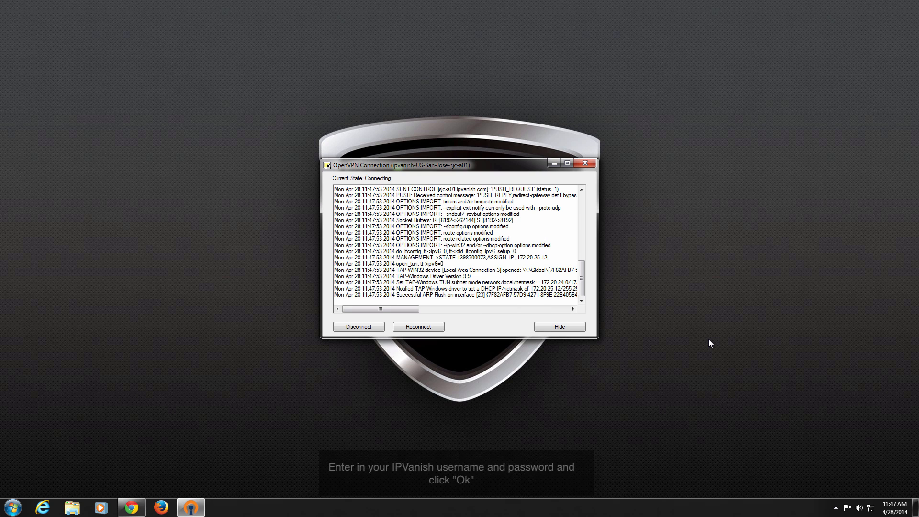